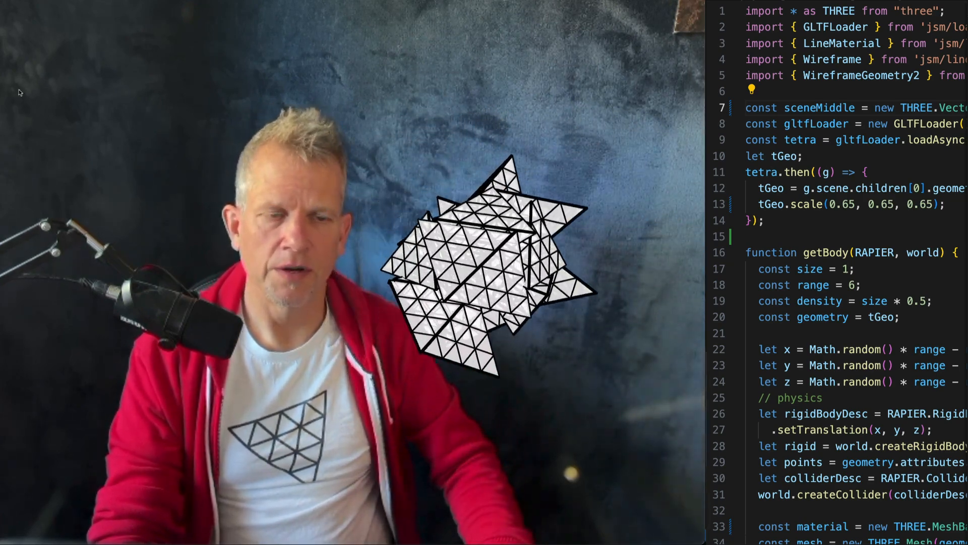
{"action": "scroll", "scroll_direction": "down", "scroll_amount": 3}
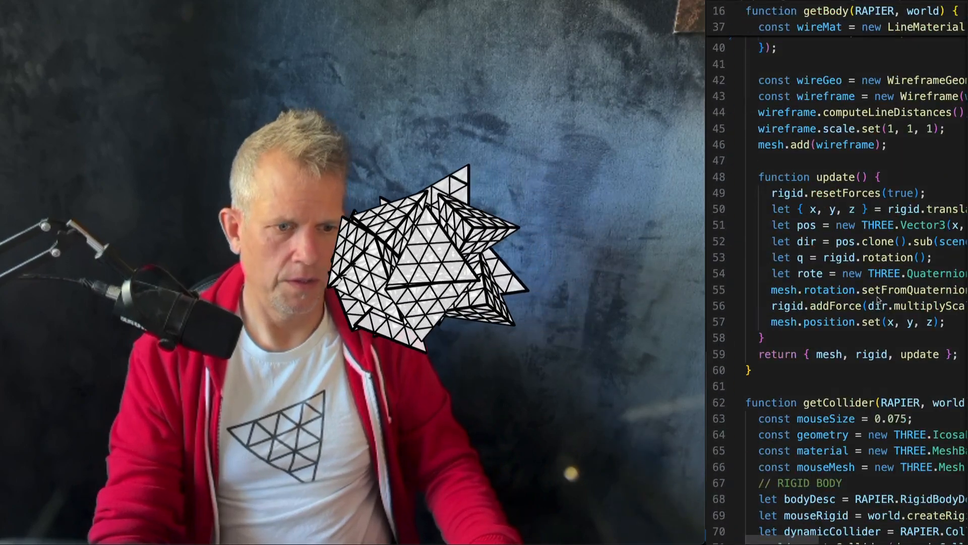
{"action": "scroll", "scroll_direction": "down", "scroll_amount": 3}
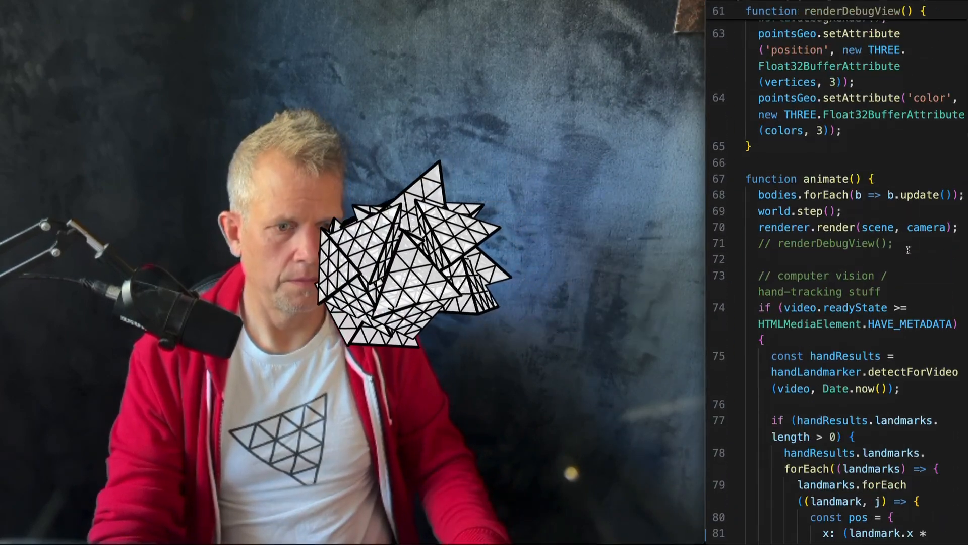